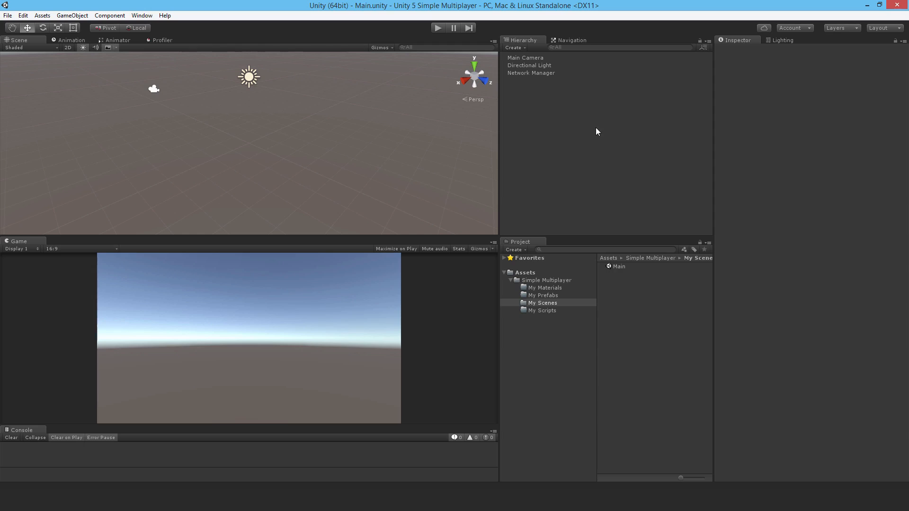
Add a 3D capsule from the Hierarchy's right-click menu and name it 'Player'.
right_click(597, 132)
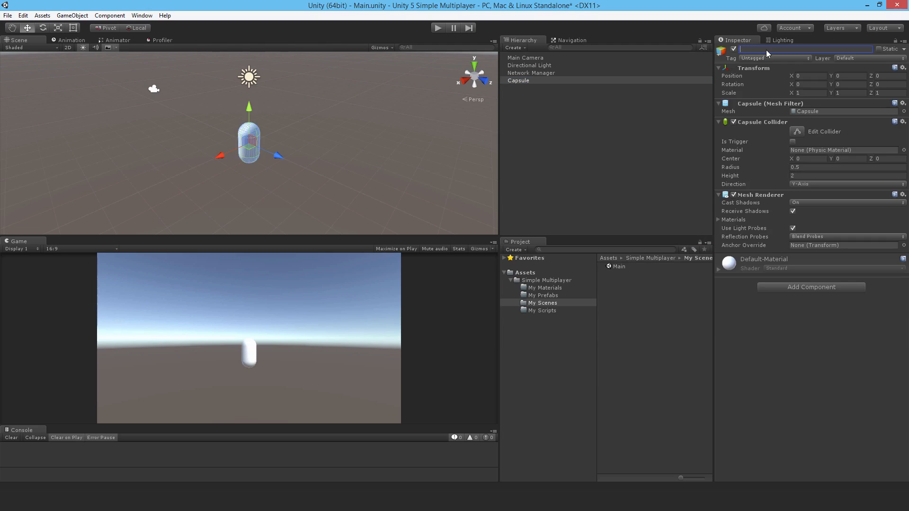
type("Player")
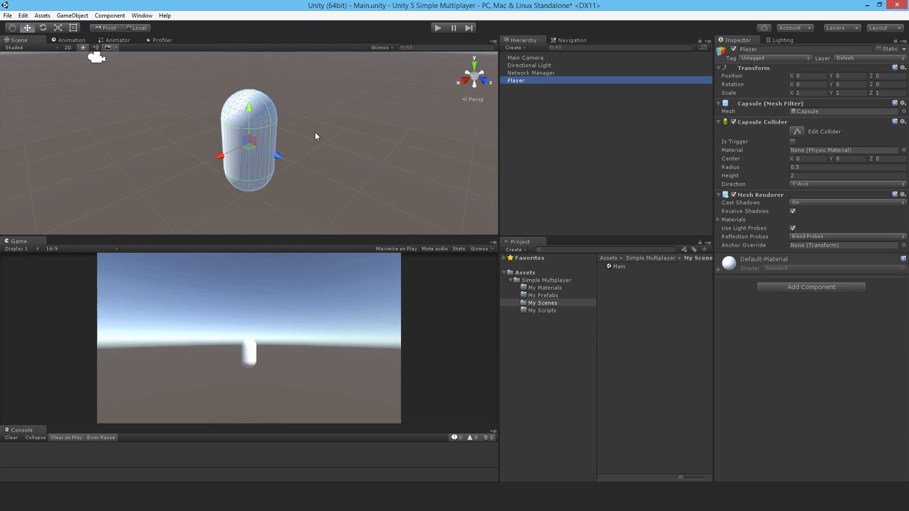
Add a child cube under Player and scale it to 0.95, 0.25, 0.5.
right_click(514, 80)
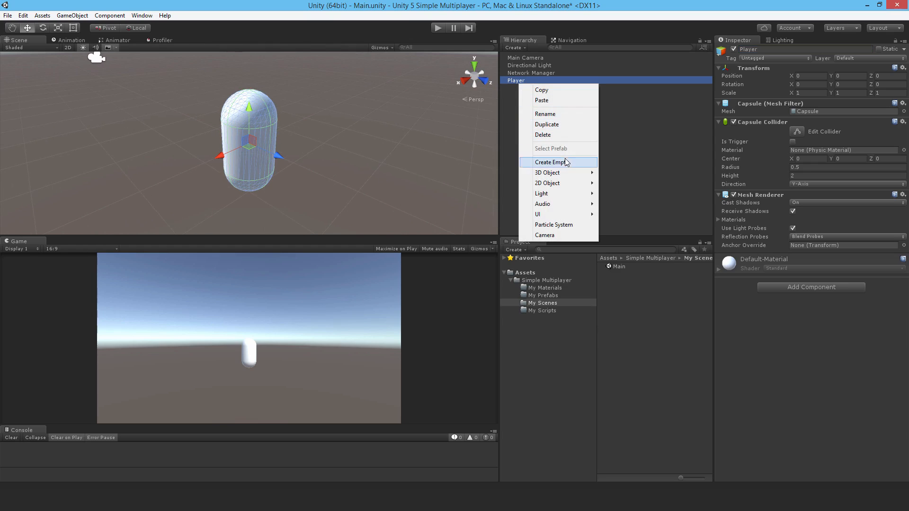
left_click(545, 173)
type("Visor")
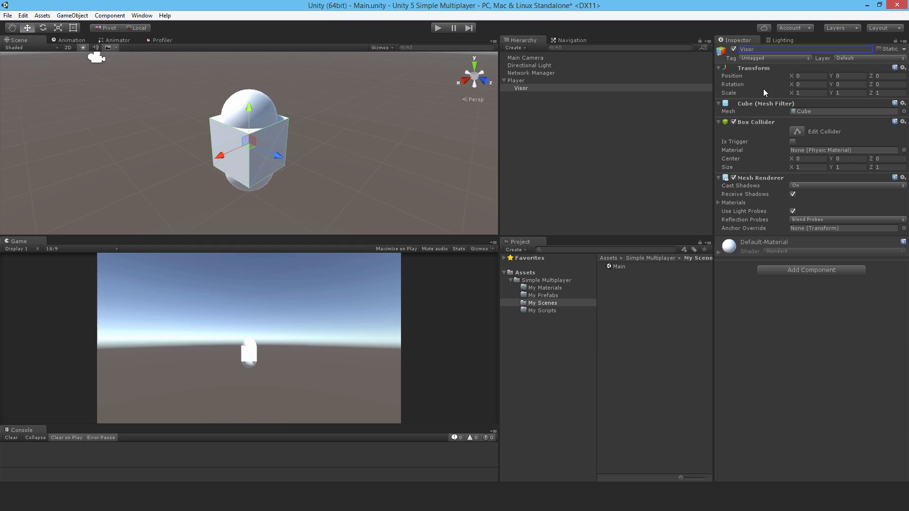
left_click(805, 93)
type("0.95")
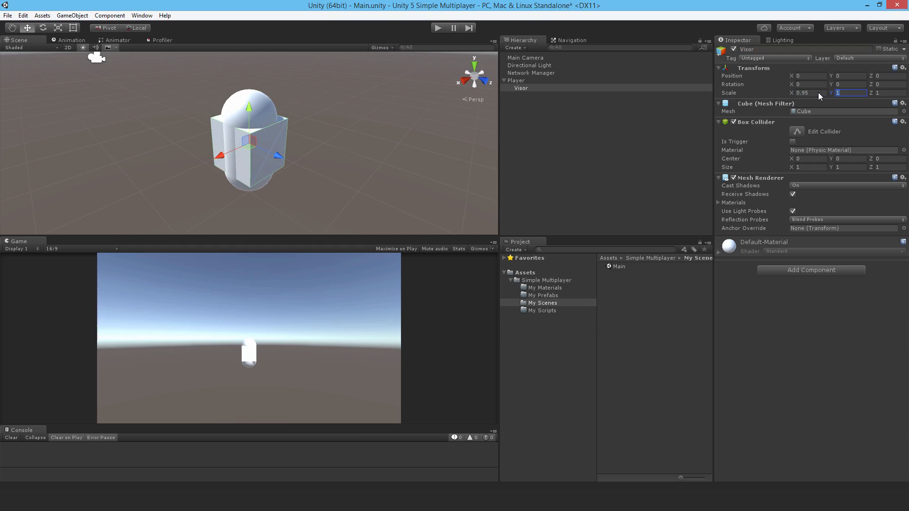
type("0.25")
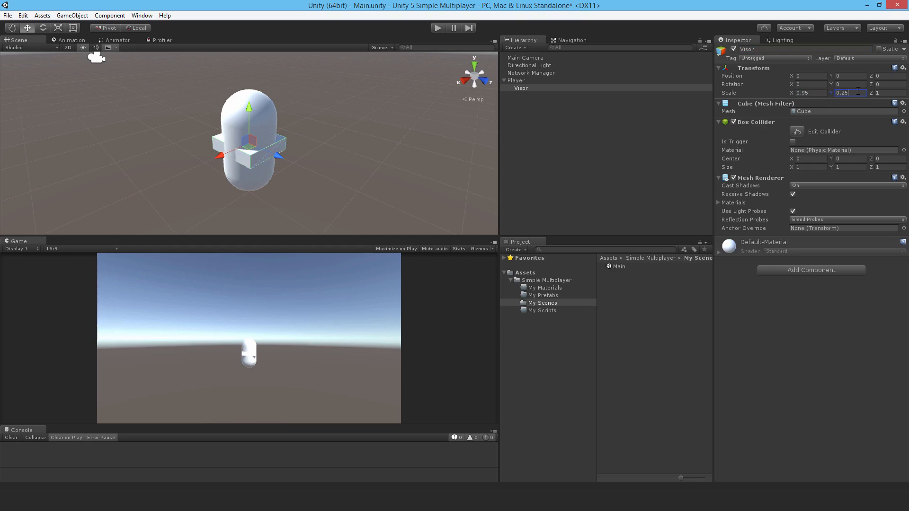
type("0.5")
left_click(886, 76)
type(".24")
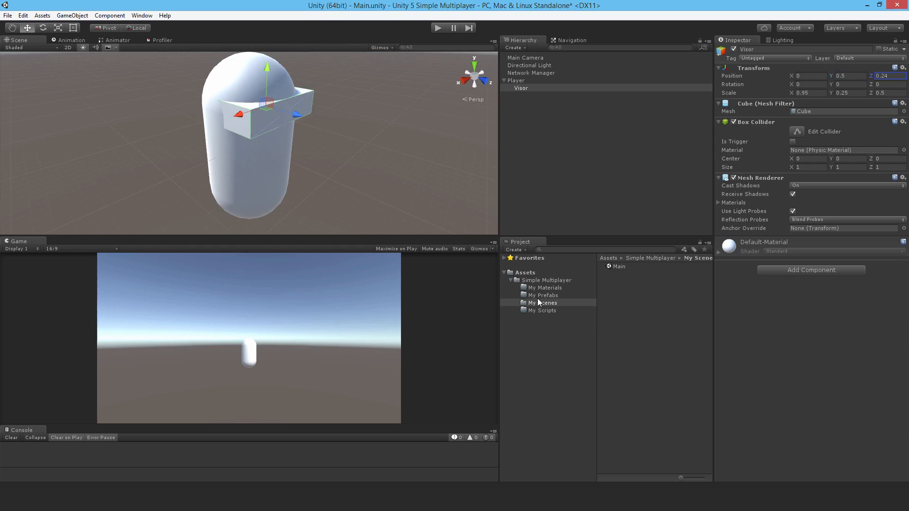
Create a material named 'Black' in My Materials with black Albedo and apply it to Visor.
right_click(543, 287)
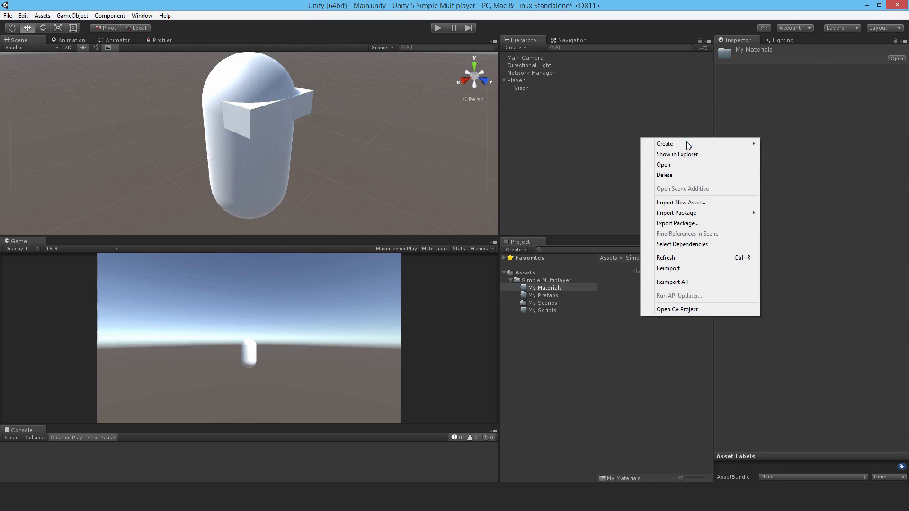
left_click(664, 144)
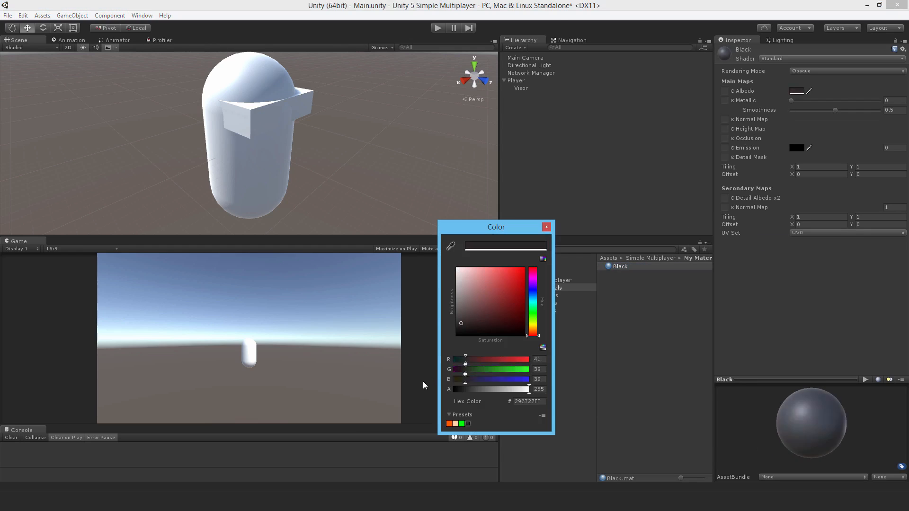
left_click(544, 227)
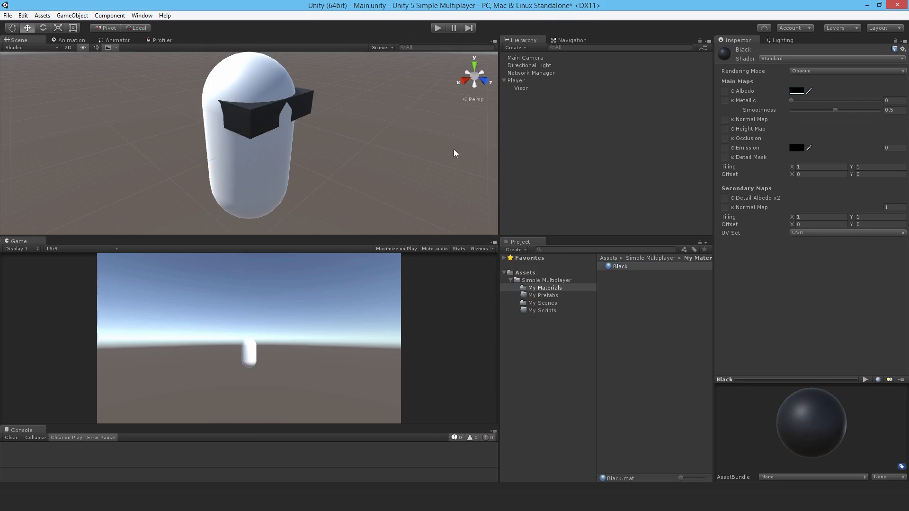
left_click(516, 80)
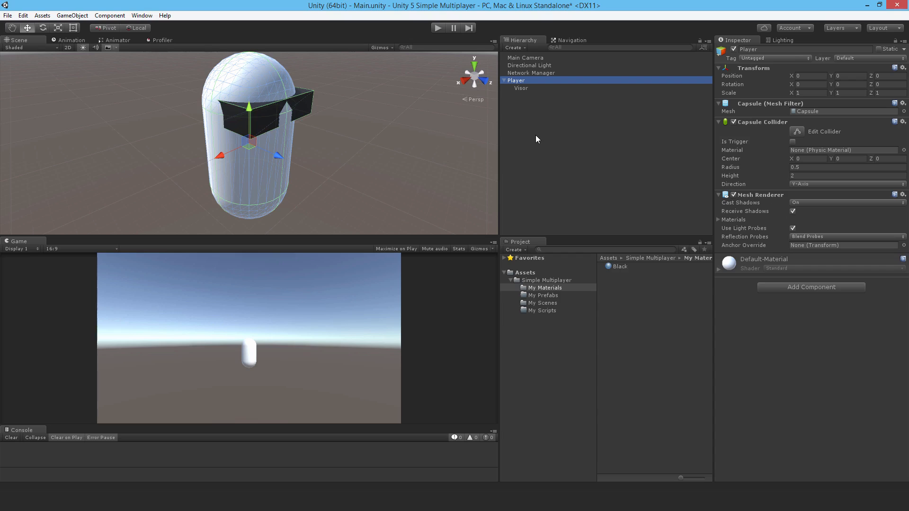
Find and add the NetworkIdentity component to Player, then tick Local Player Authority.
type("network.mana")
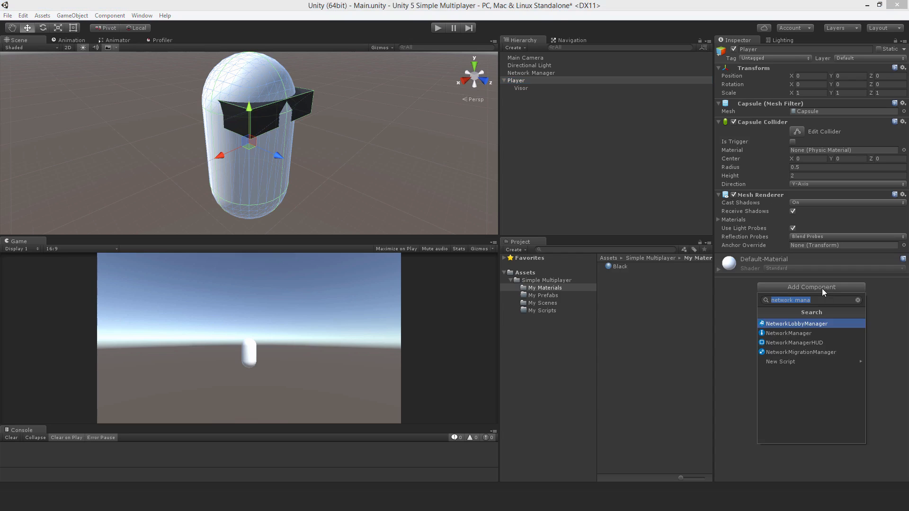
key("backspace")
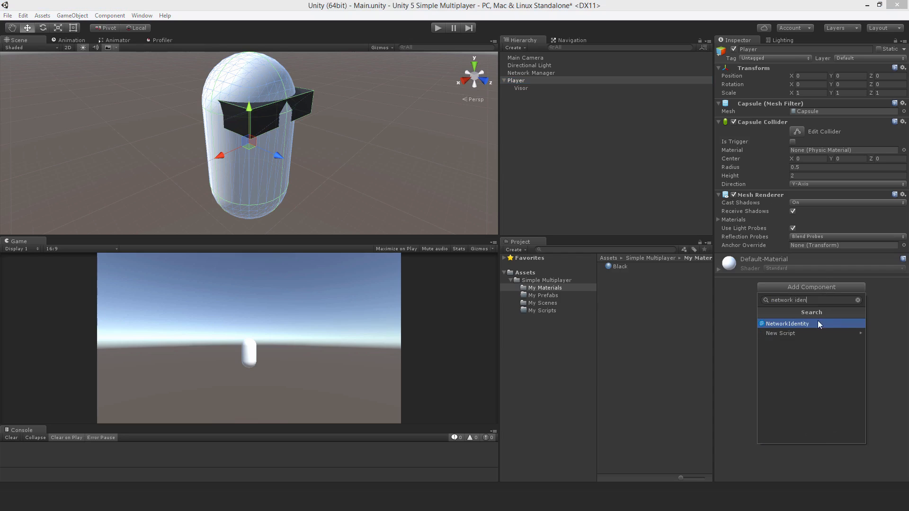
left_click(787, 323)
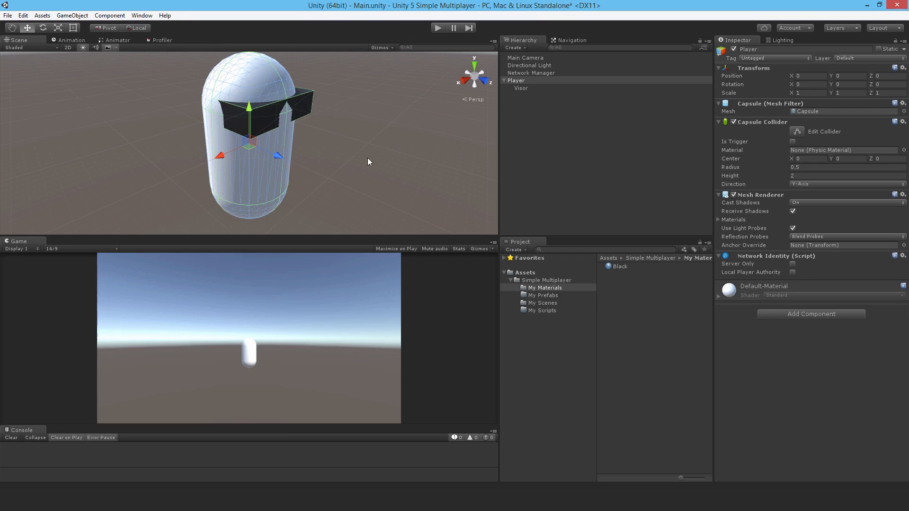
mouse_move(317, 383)
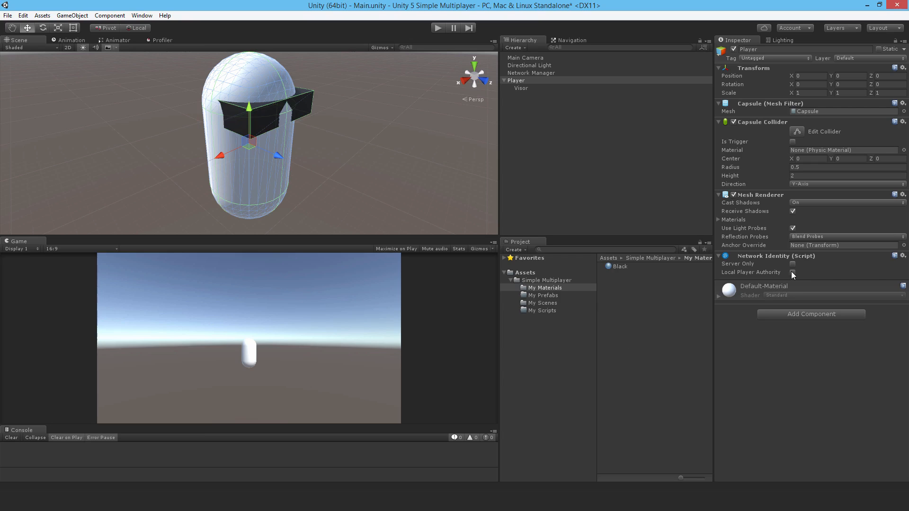
left_click(792, 264)
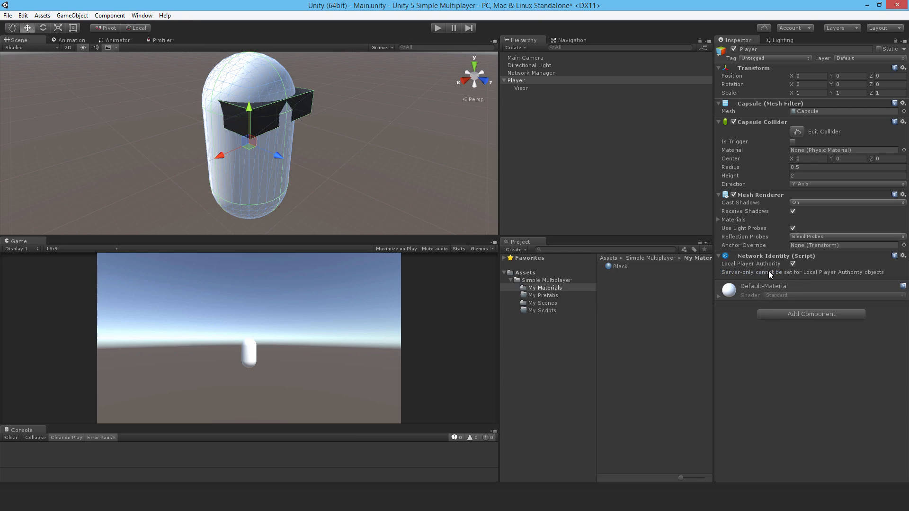
mouse_move(772, 373)
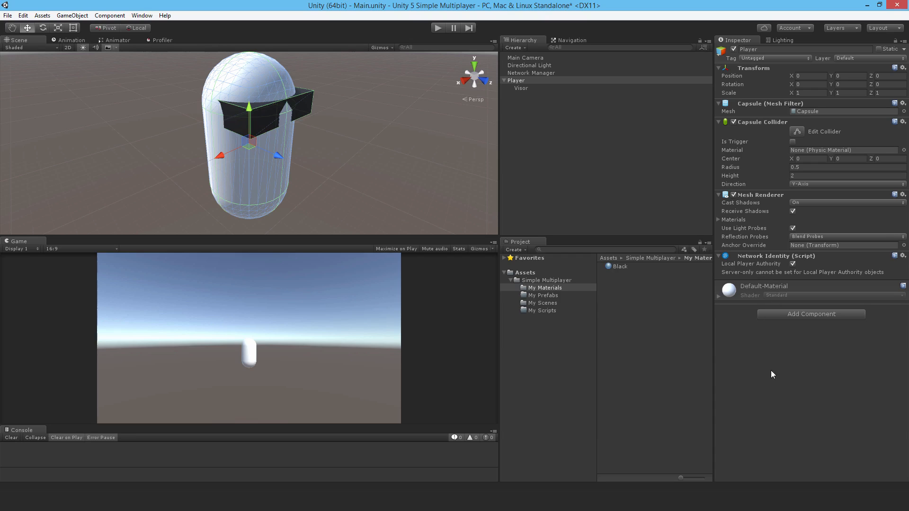
mouse_move(560, 374)
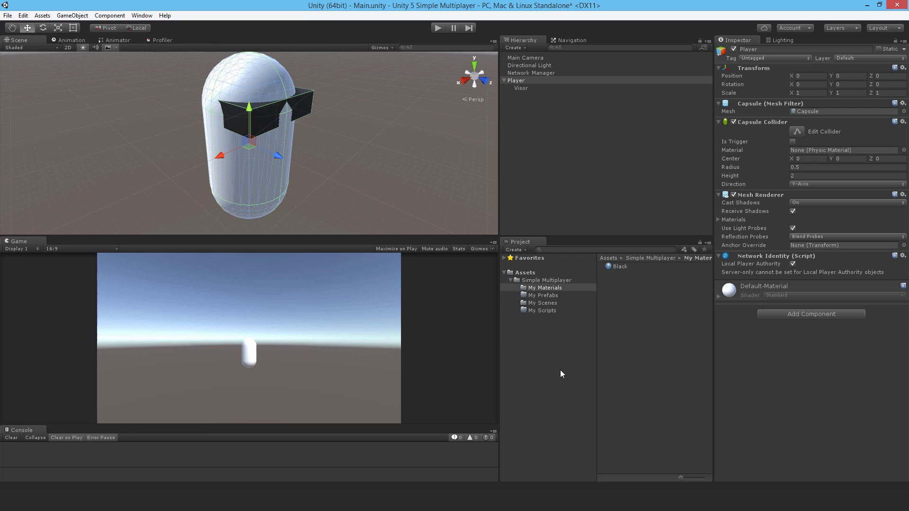
mouse_move(586, 254)
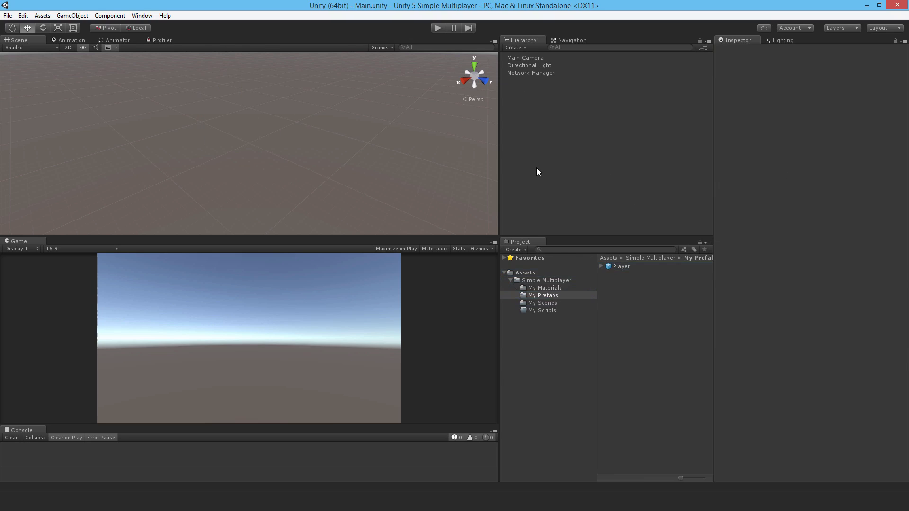
mouse_move(530, 106)
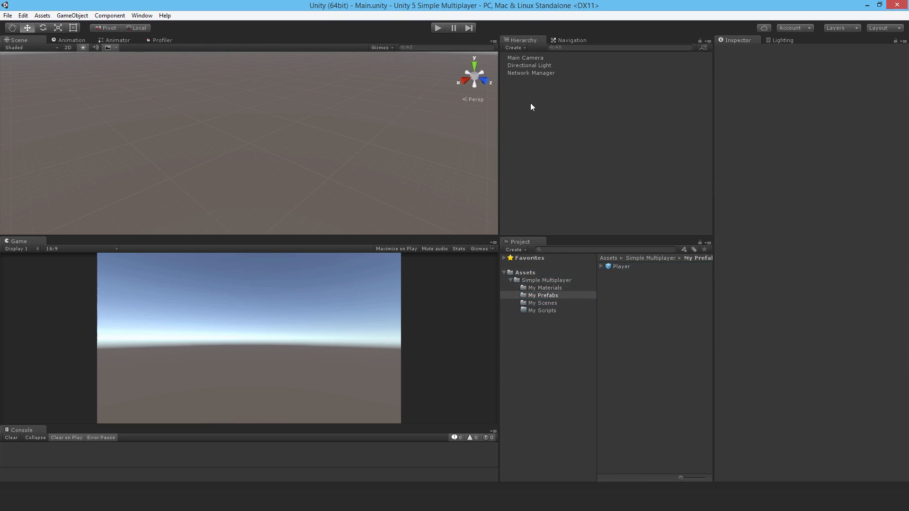